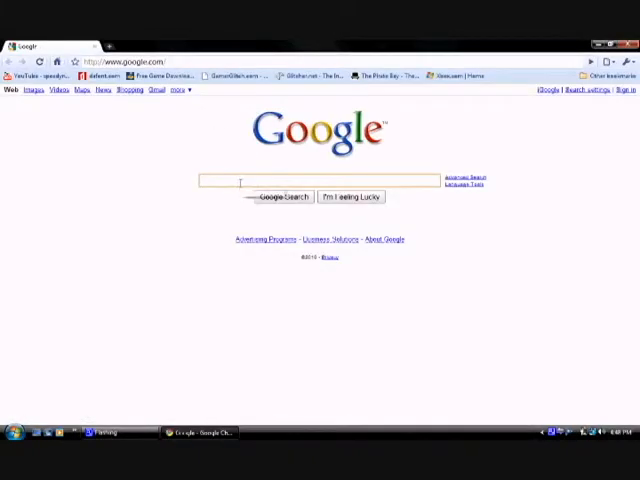
Step: Search Google for 'utor' from the Chrome homepage search box
{"action": "type", "text": "utor"}
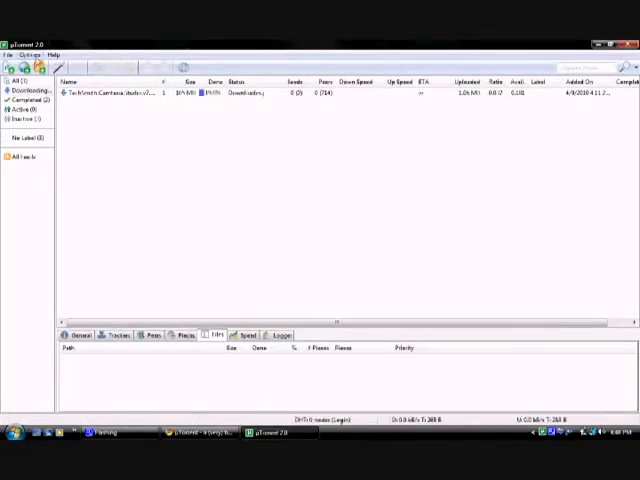
Step: Set uTorrent's listening port in the Connection preferences and save the settings
{"action": "left_click", "coordinate": [32, 54]}
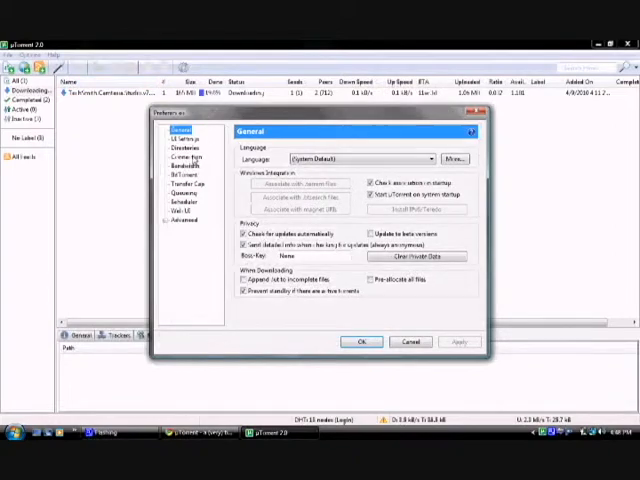
{"action": "left_click", "coordinate": [180, 158]}
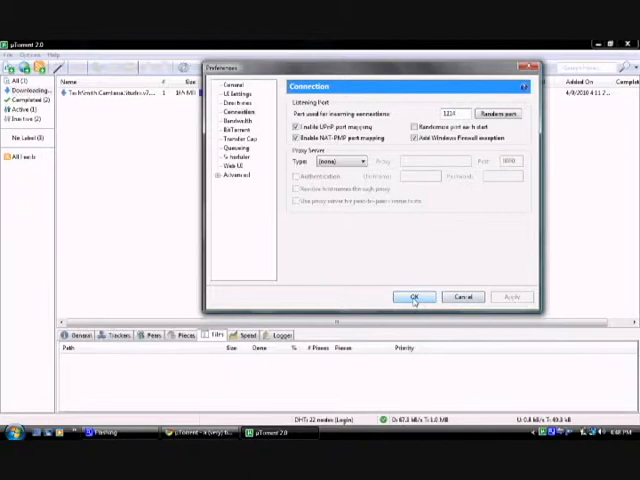
{"action": "left_click", "coordinate": [414, 296]}
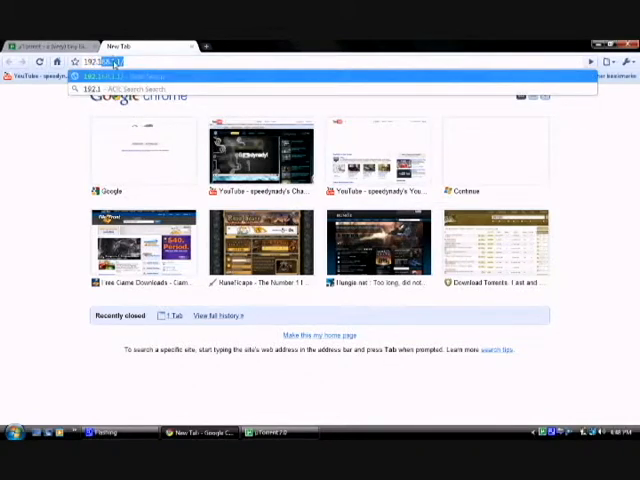
Step: Log in to the router at 192.168.1.1 as admin and go to Applications & Gaming
{"action": "type", "text": "192.168.1.1/"}
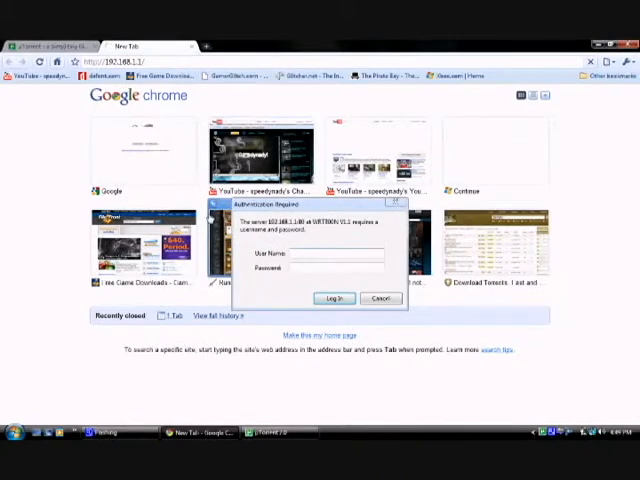
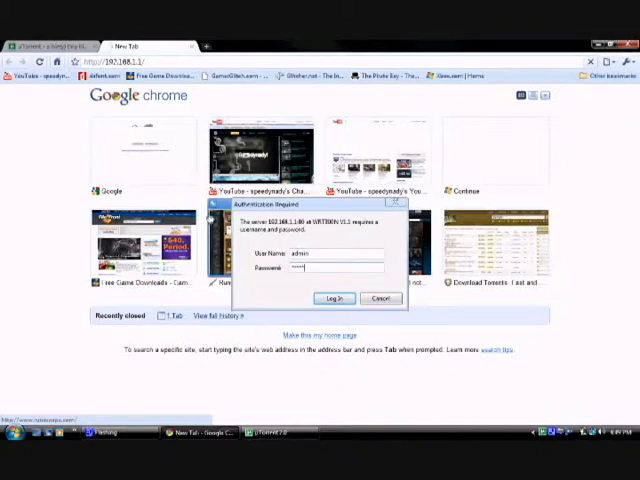
{"action": "left_click", "coordinate": [336, 298]}
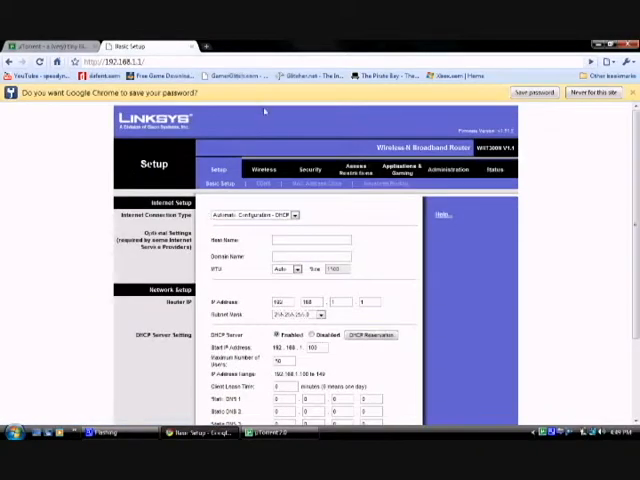
{"action": "mouse_move", "coordinate": [344, 200]}
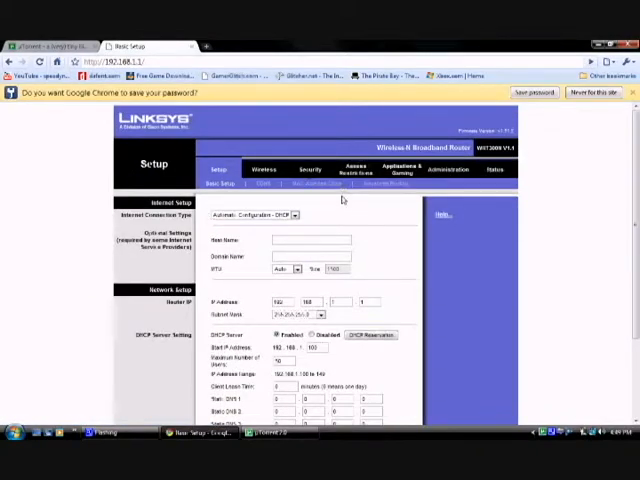
{"action": "mouse_move", "coordinate": [404, 172]}
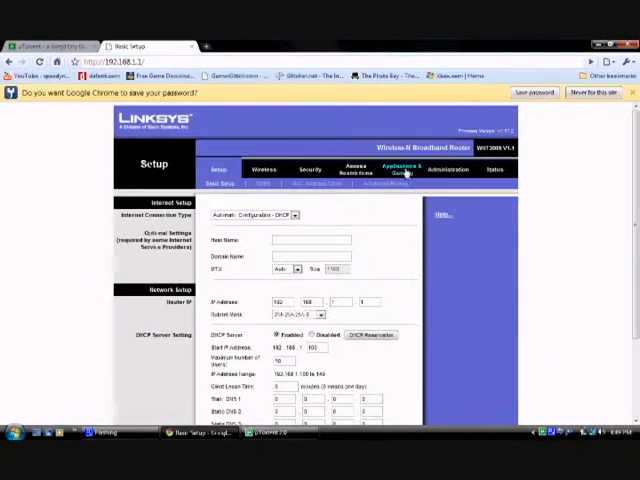
{"action": "left_click", "coordinate": [404, 168]}
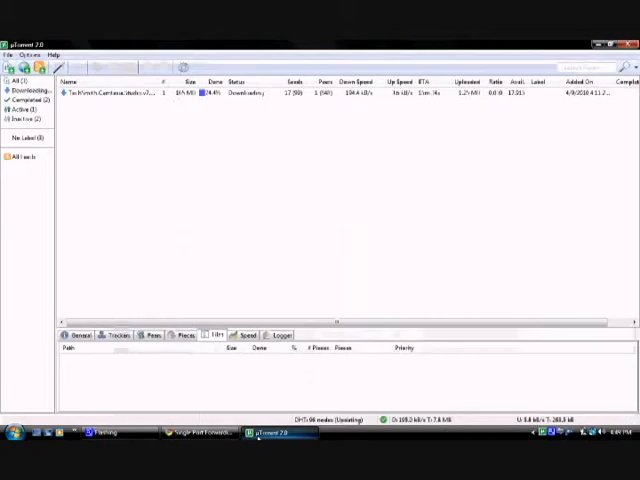
Step: Reopen the uTorrent Preferences window from the Options menu
{"action": "left_click", "coordinate": [36, 54]}
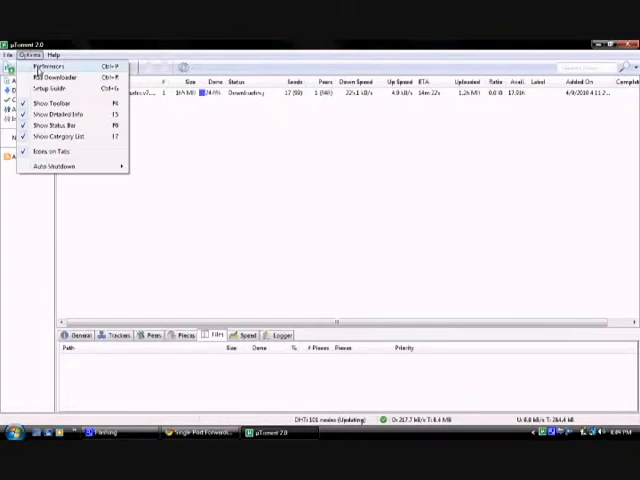
{"action": "left_click", "coordinate": [62, 64]}
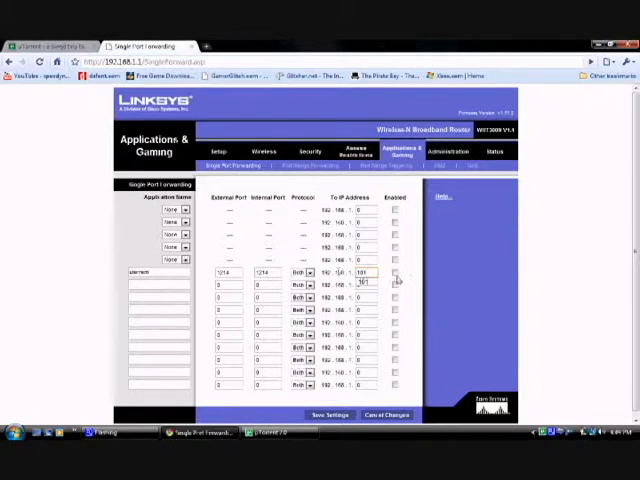
Step: Enable the port 1214 forwarding rule, save it and confirm the success message
{"action": "left_click", "coordinate": [388, 276]}
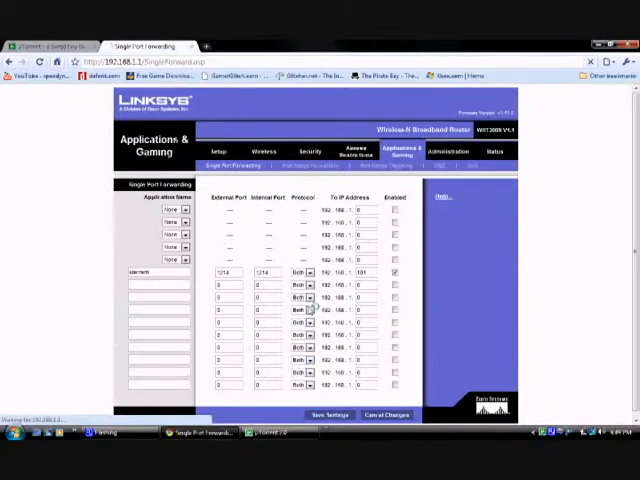
{"action": "left_click", "coordinate": [328, 416]}
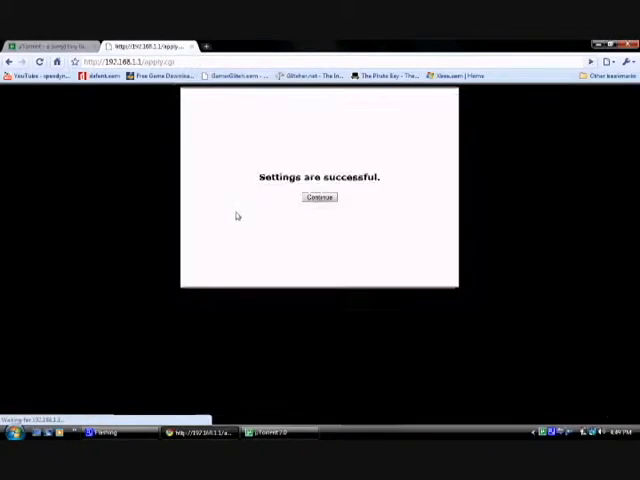
{"action": "left_click", "coordinate": [318, 196]}
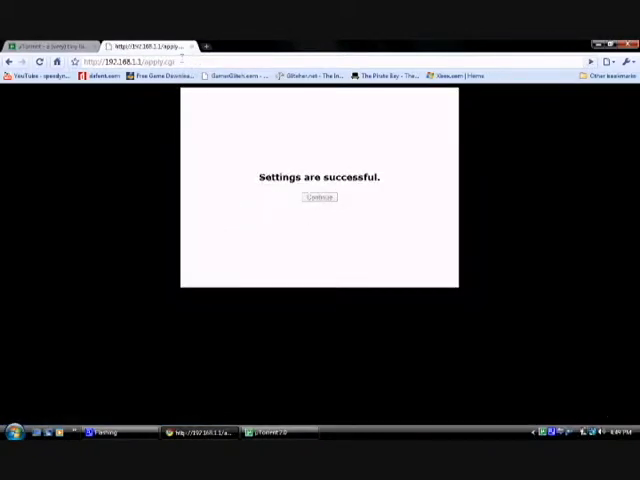
{"action": "left_click", "coordinate": [318, 196]}
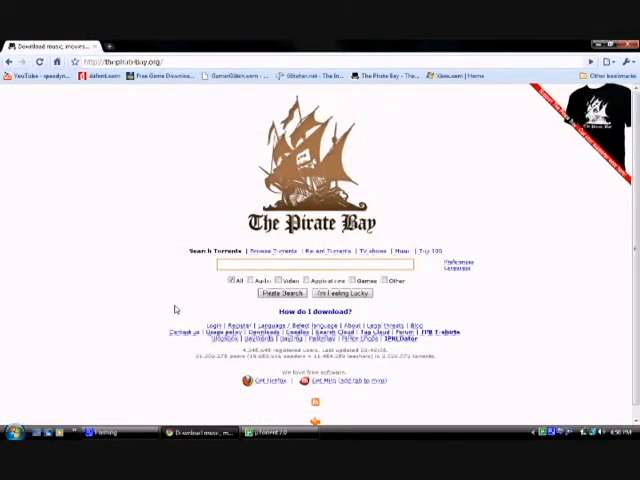
{"action": "mouse_move", "coordinate": [248, 300]}
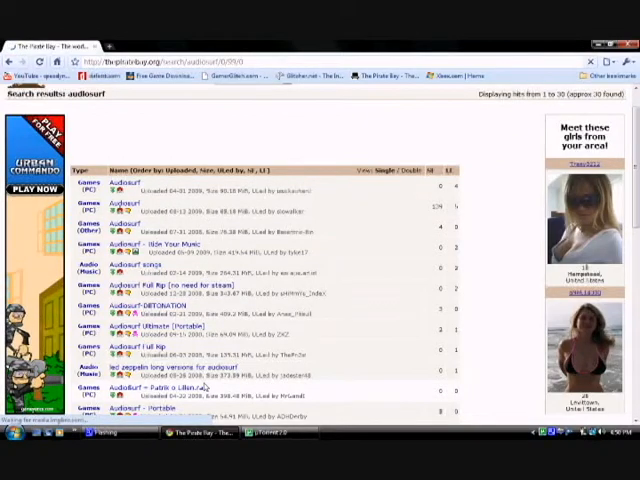
Step: Download one of the Audiosurf torrent results from The Pirate Bay
{"action": "scroll", "scroll_direction": "down", "scroll_amount": 3}
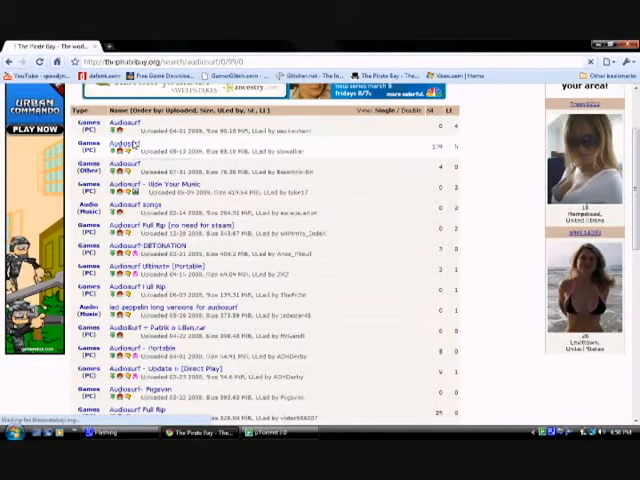
{"action": "left_click", "coordinate": [122, 148]}
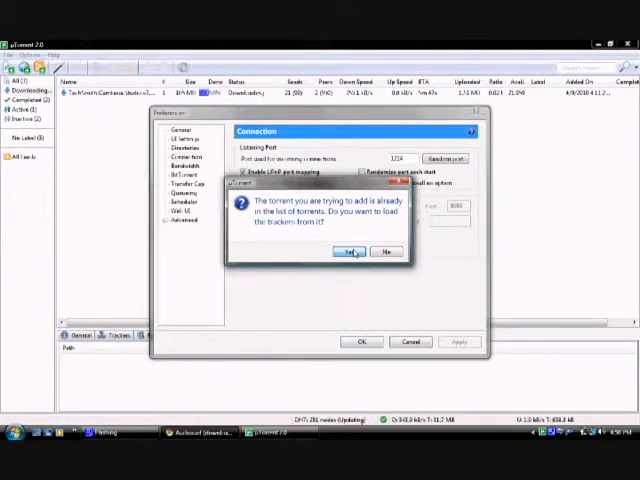
Step: Dismiss the already-added torrent prompt and select all files for high priority
{"action": "left_click", "coordinate": [348, 252]}
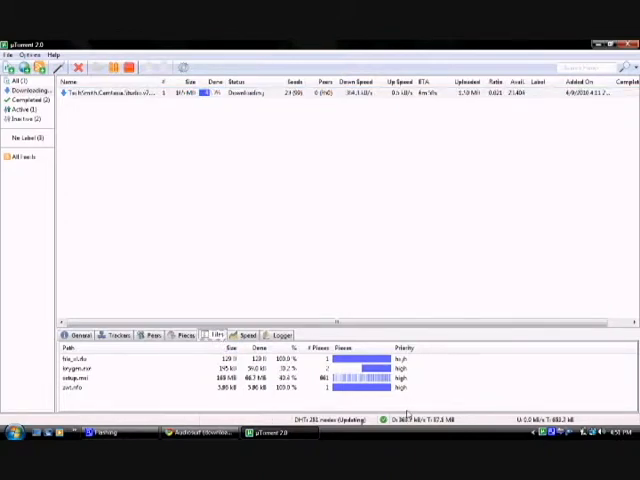
{"action": "left_click", "coordinate": [80, 360]}
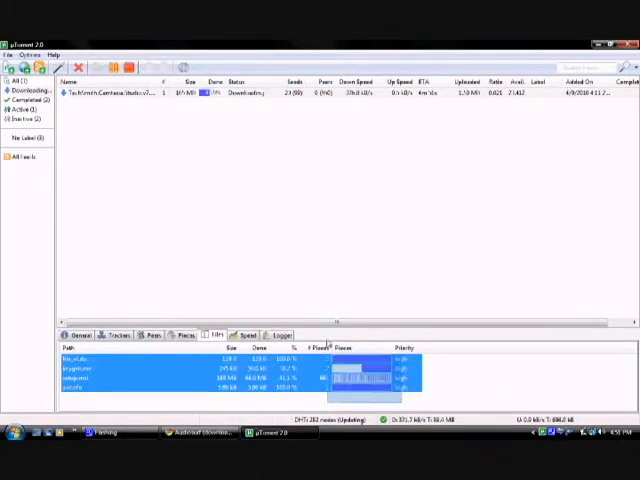